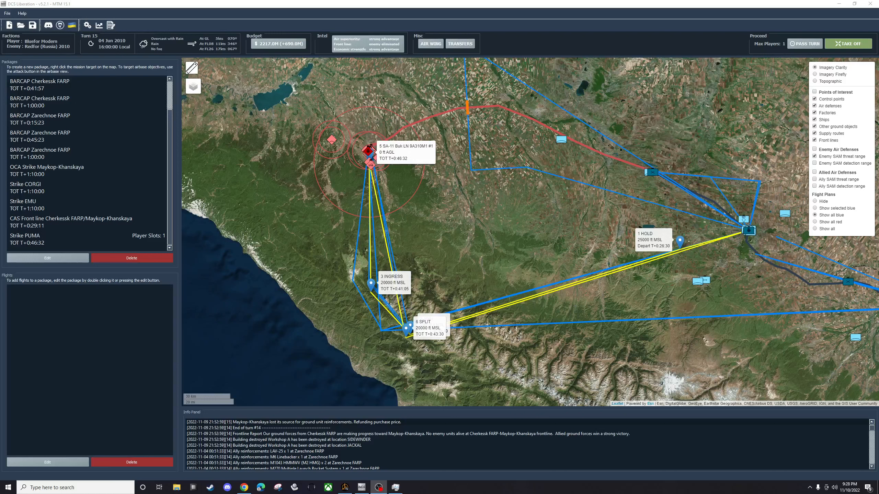
Zoom the map in on the SA-11 Buk cluster targeted by the Strike PUMA package.
scroll("down", 3)
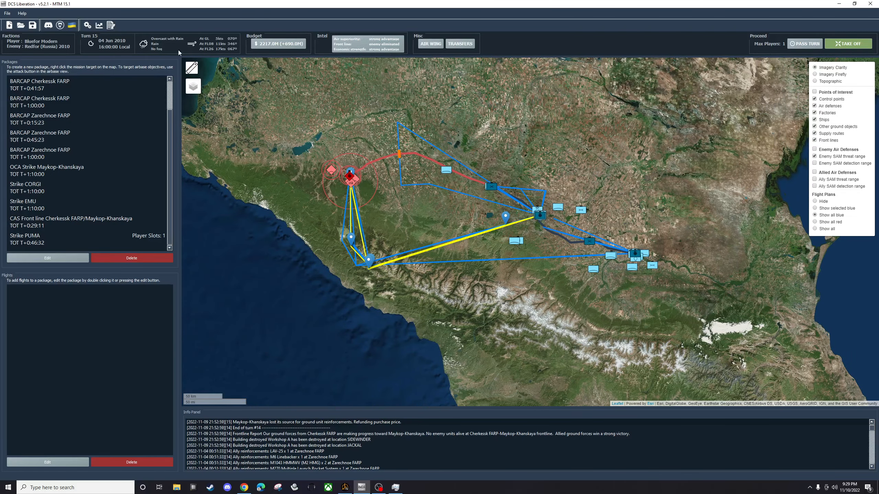
mouse_move(285, 68)
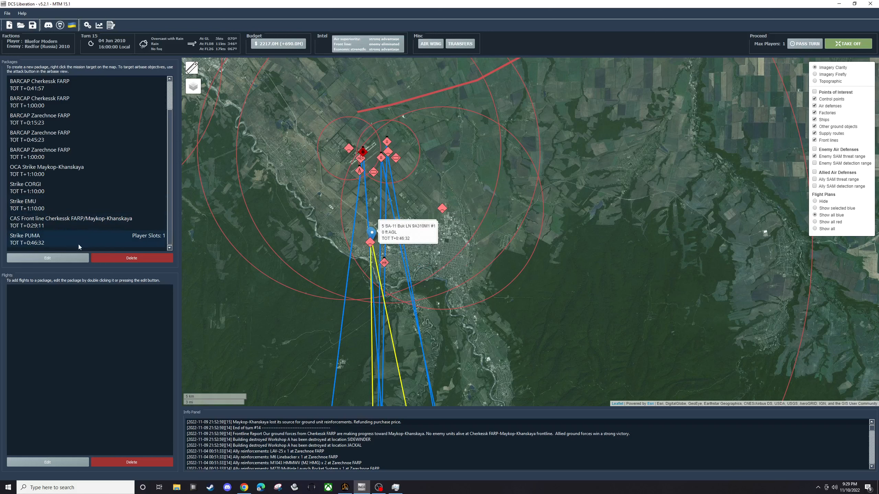
mouse_move(92, 244)
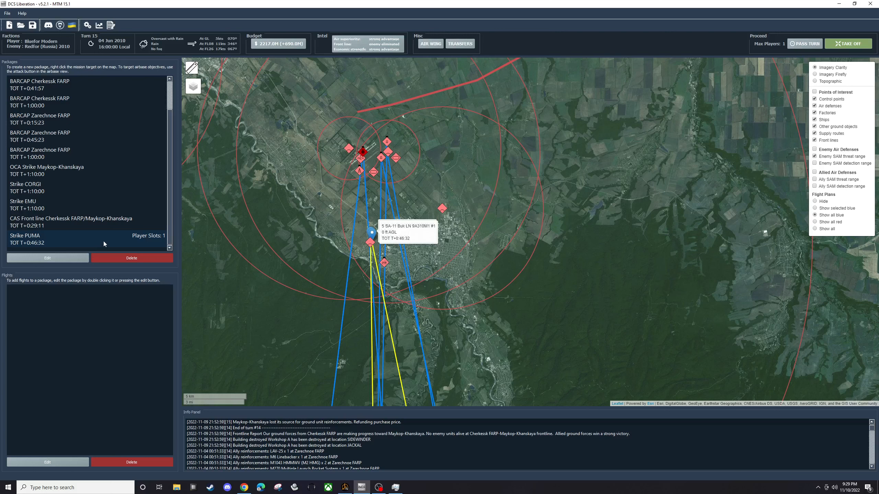
Review the F-16CM strike flight's payload of AMRAAMs, CBU-105s and targeting pod via Edit flight.
right_click(90, 291)
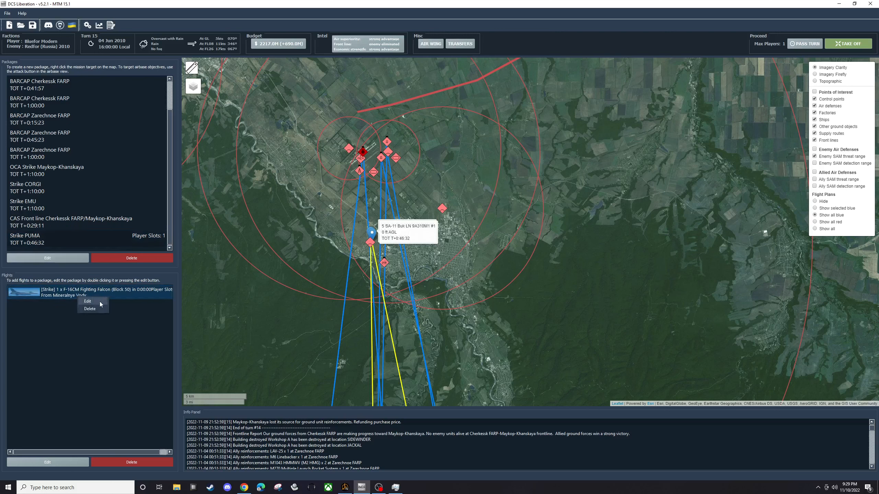
left_click(88, 301)
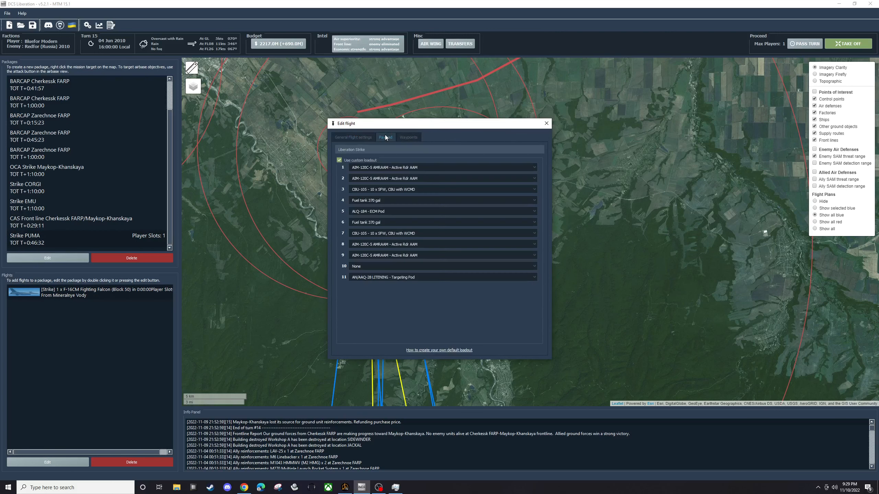
left_click(545, 122)
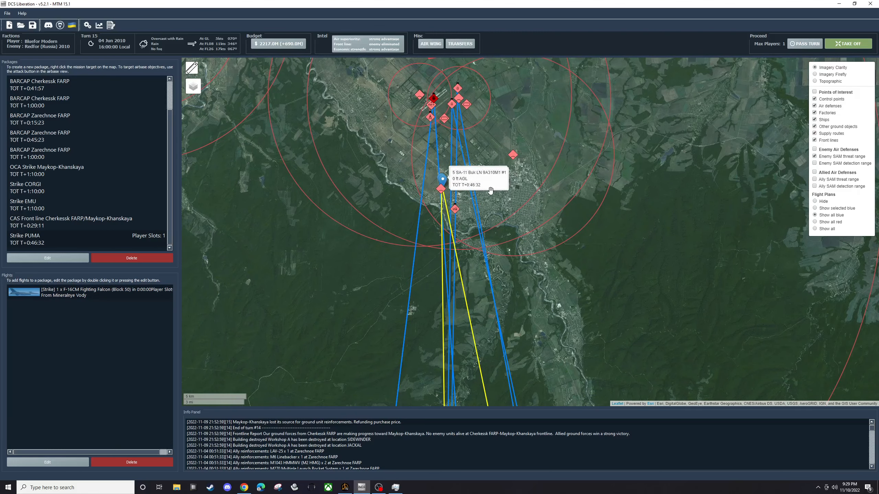
scroll("down", 3)
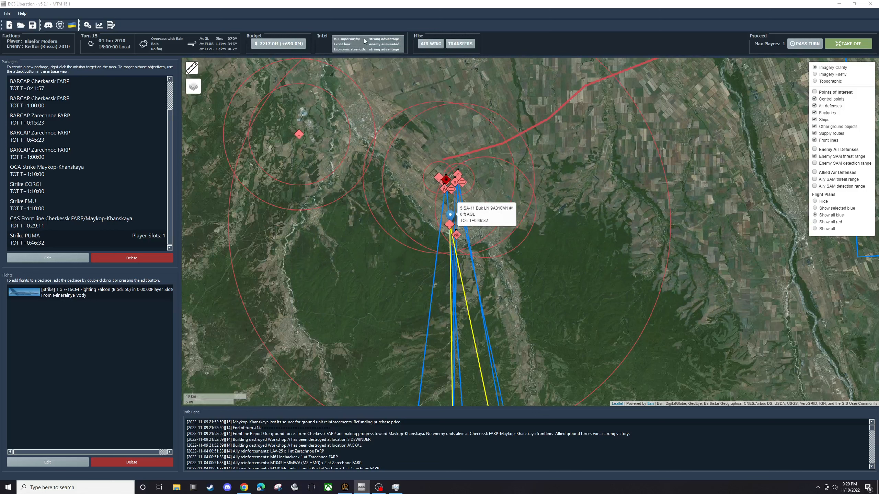
Check the Intelligence report's Air forces tab with Enemy Info showing Maykop-Khanskaya aircraft.
left_click(364, 43)
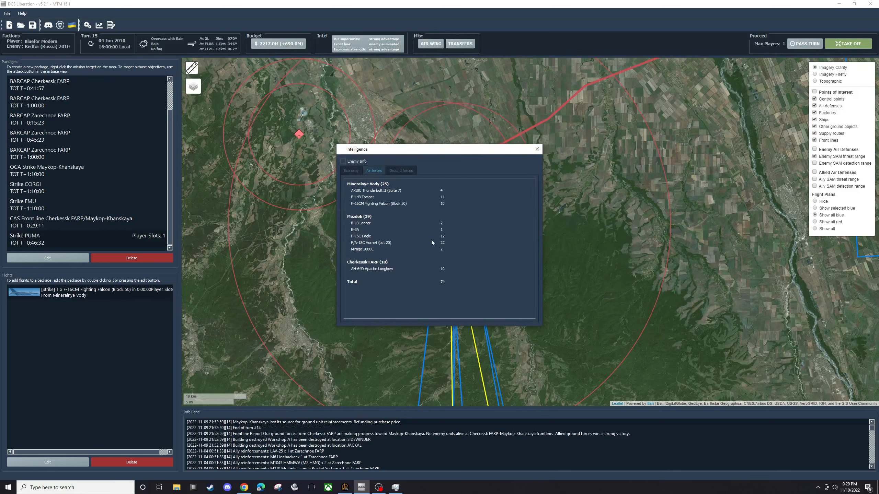
mouse_move(375, 168)
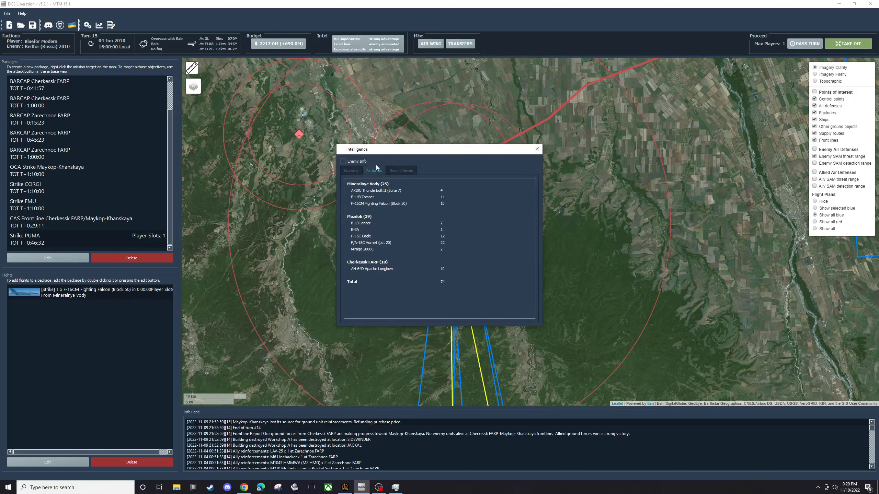
left_click(344, 162)
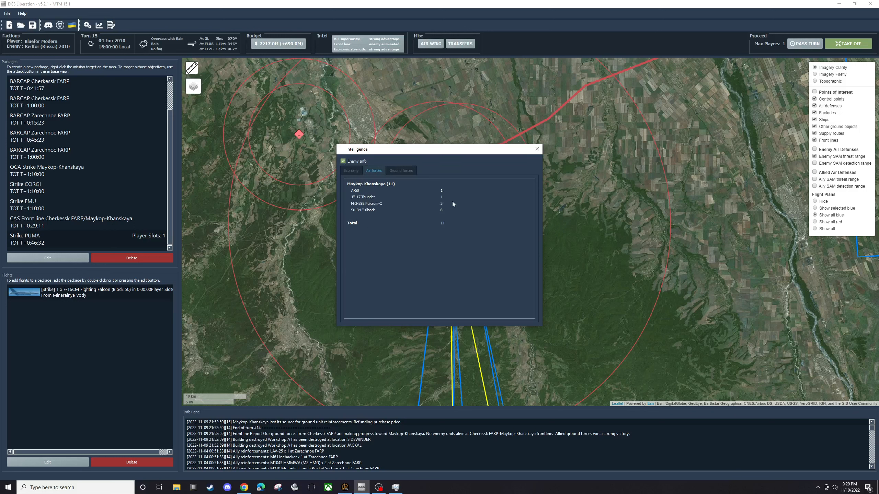
mouse_move(447, 225)
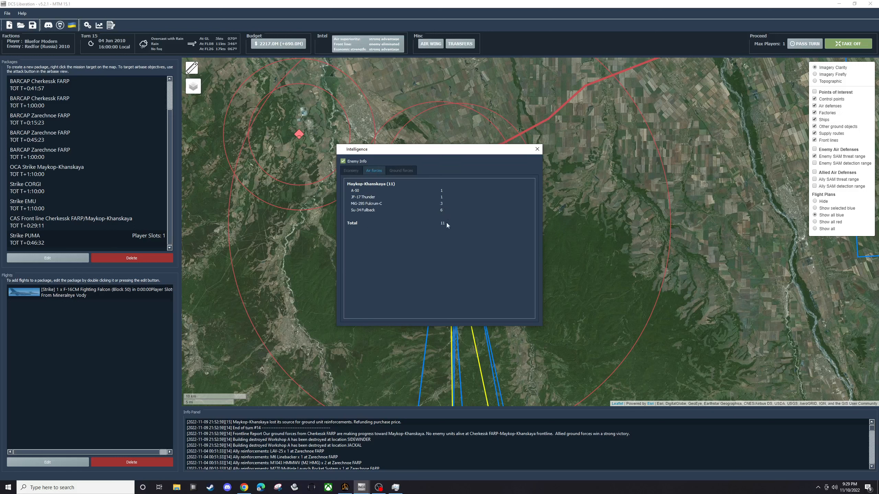
mouse_move(447, 215)
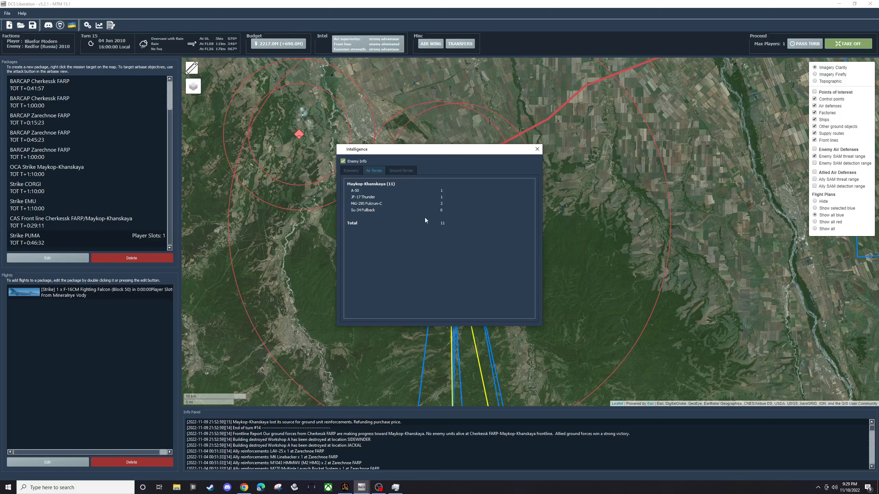
mouse_move(537, 150)
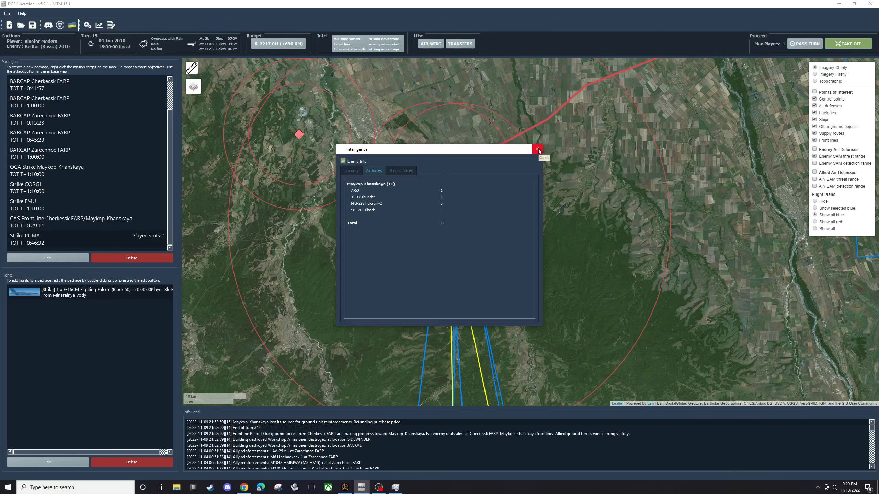
left_click(538, 148)
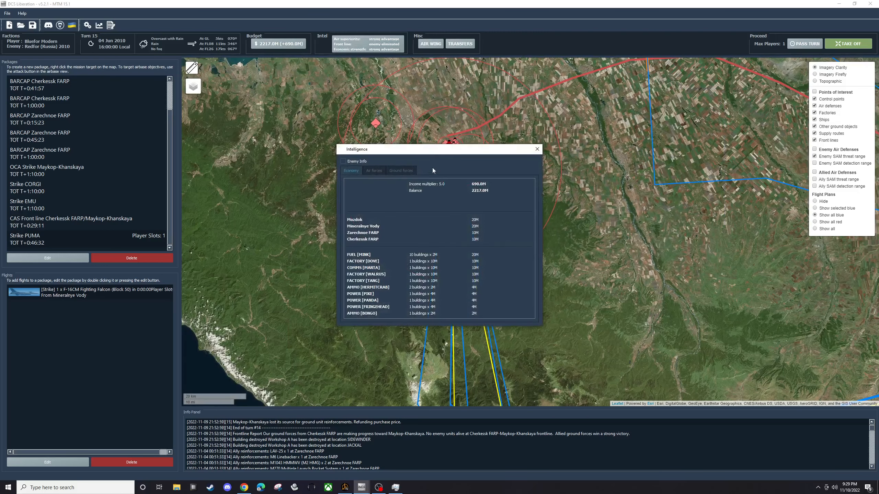
Review the Ground forces inventory switched to enemy force counts.
left_click(401, 170)
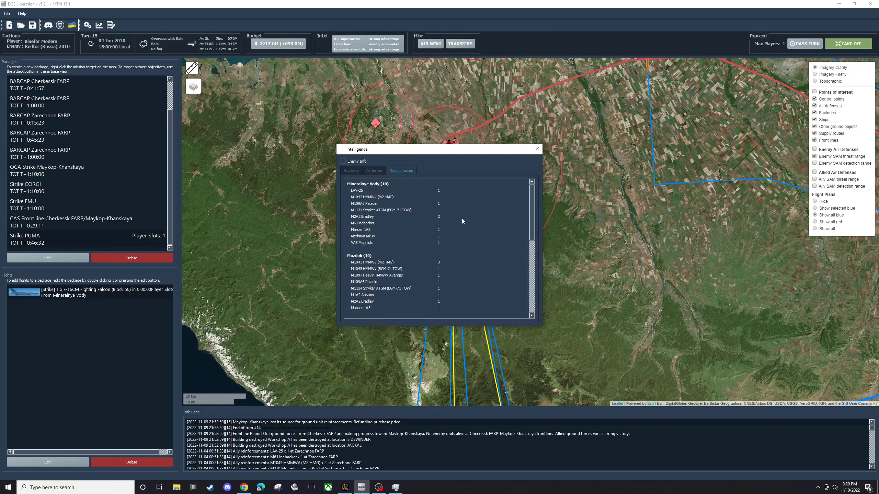
scroll("down", 3)
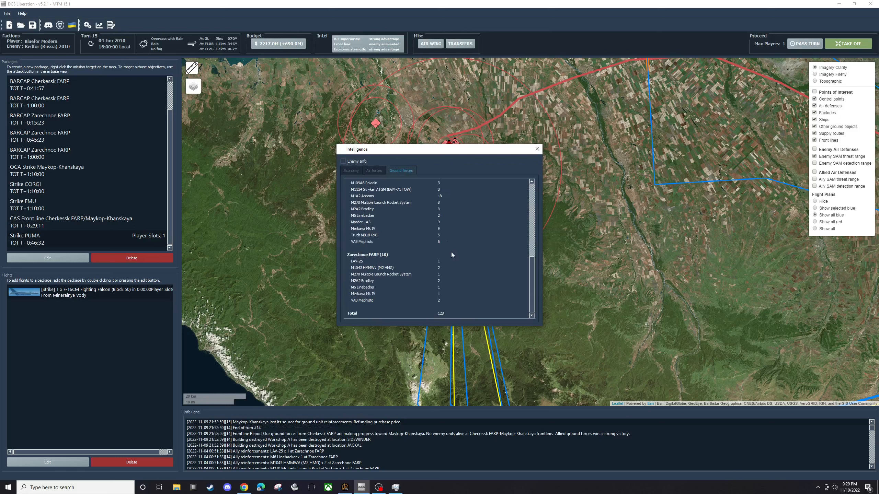
left_click(343, 161)
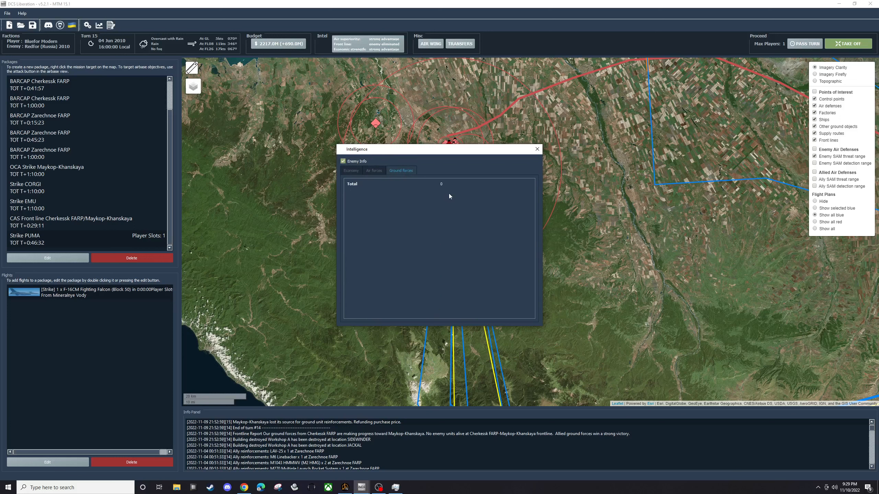
mouse_move(525, 151)
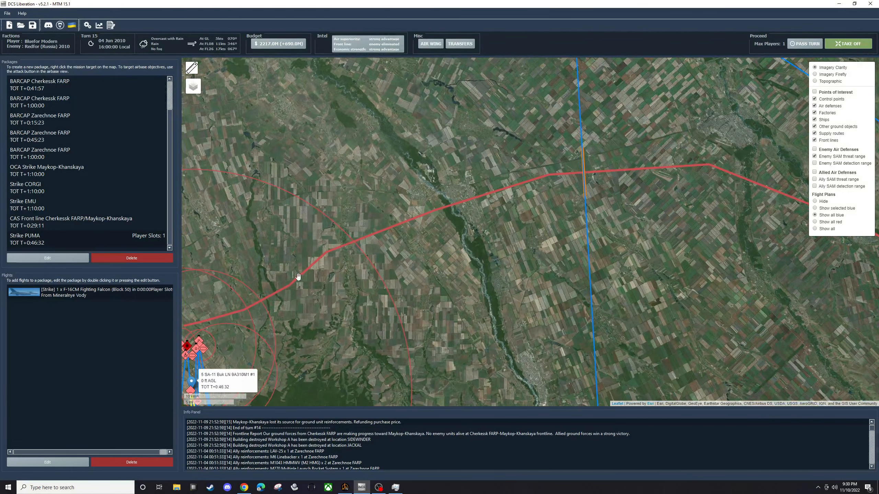
Pan along the front line and launch the turn with Take Off.
left_click_drag(298, 275, 381, 242)
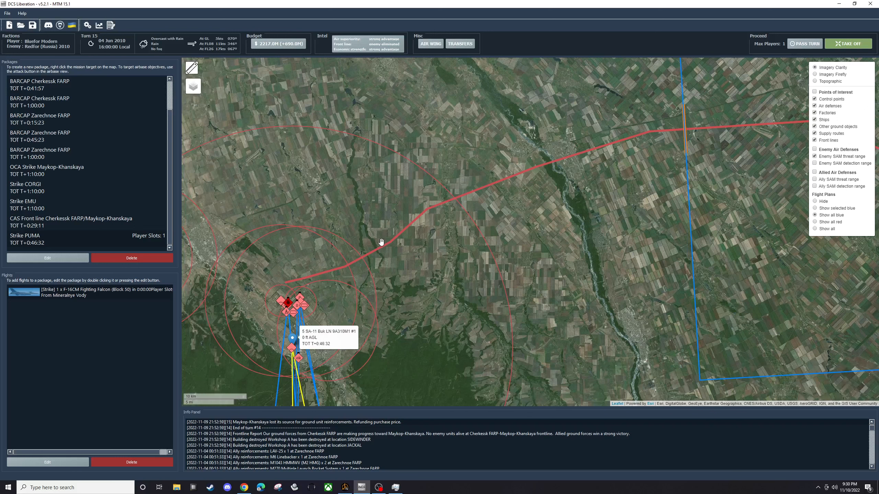
mouse_move(346, 253)
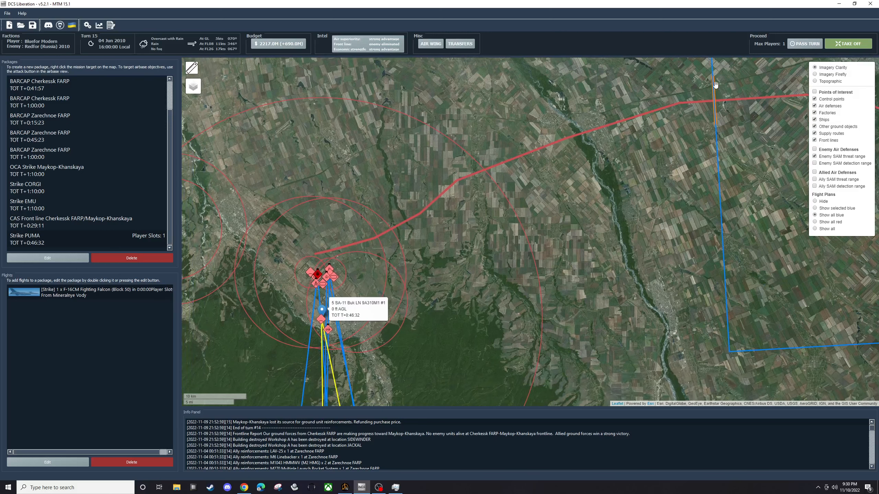
mouse_move(398, 190)
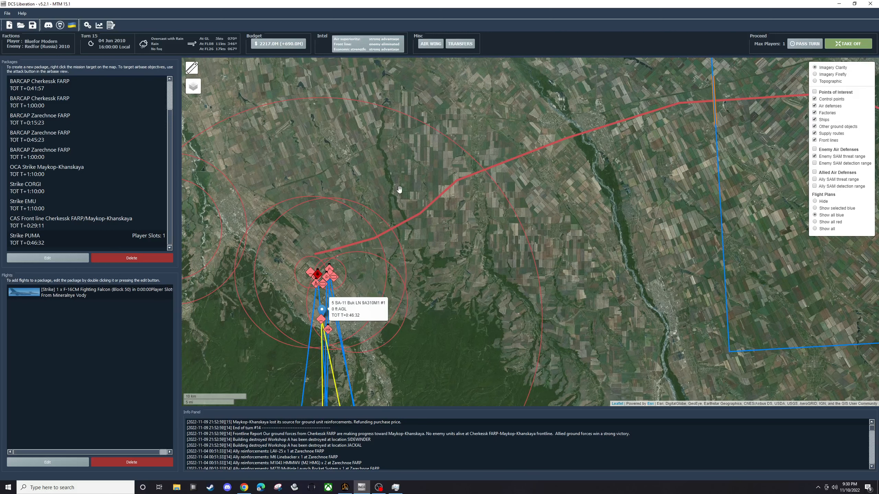
mouse_move(414, 236)
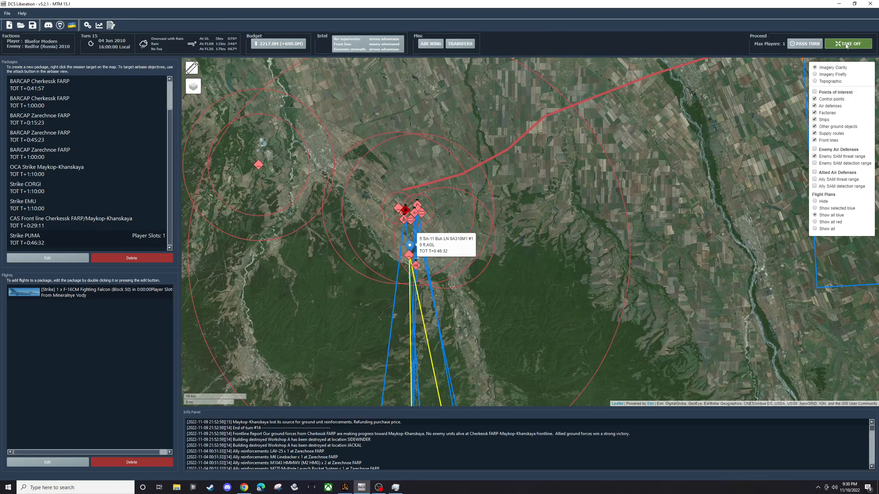
left_click(848, 44)
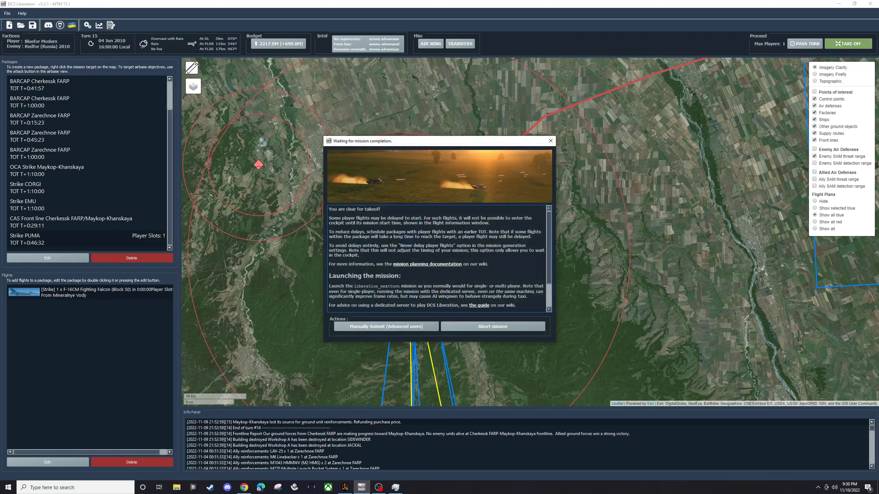